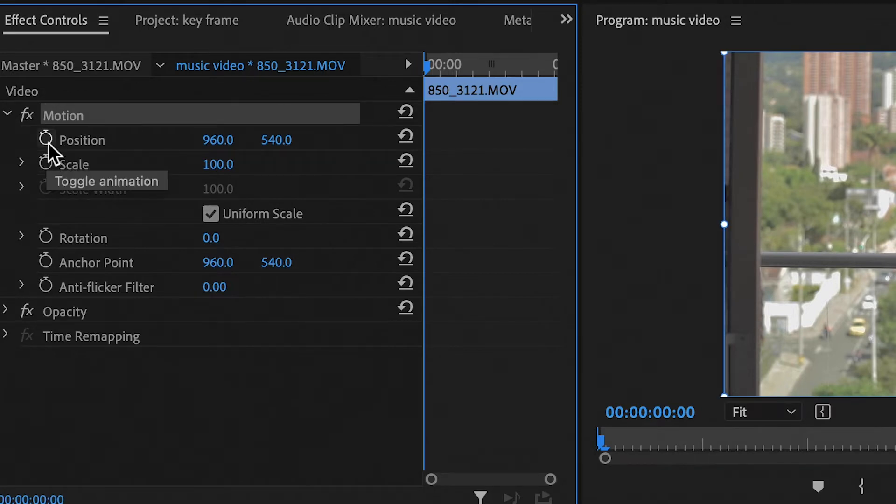
mouse_move(54, 169)
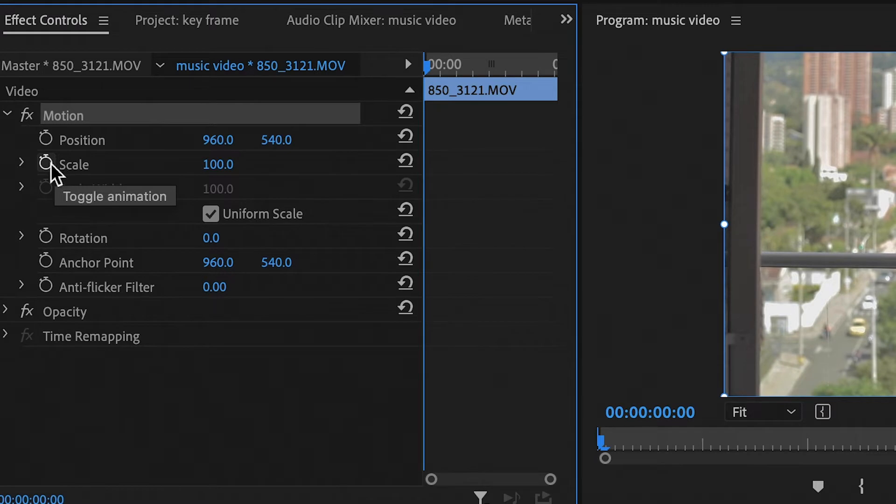
- Enable Scale keyframing under Motion, setting a first keyframe of 100 at 00:00:00:00
left_click(45, 164)
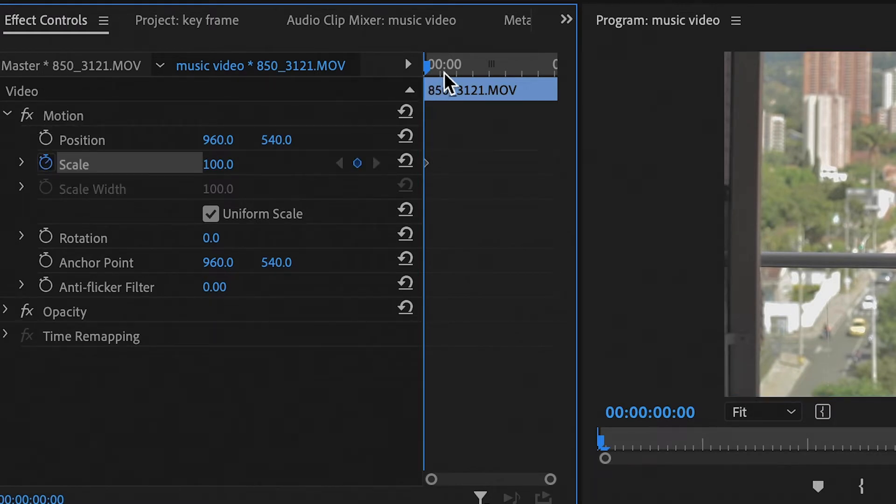
mouse_move(376, 164)
type("1")
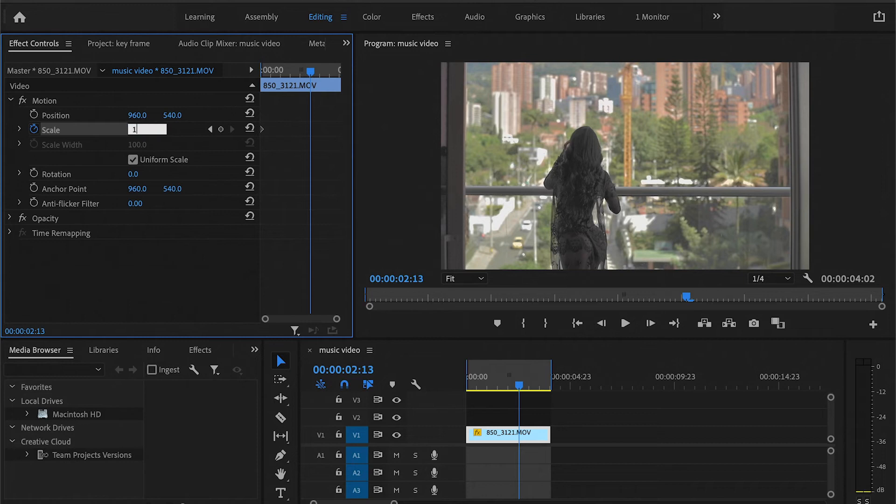
- Add a later Scale keyframe of 120 at 00:00:02:13 so the clip slowly zooms in
type("20")
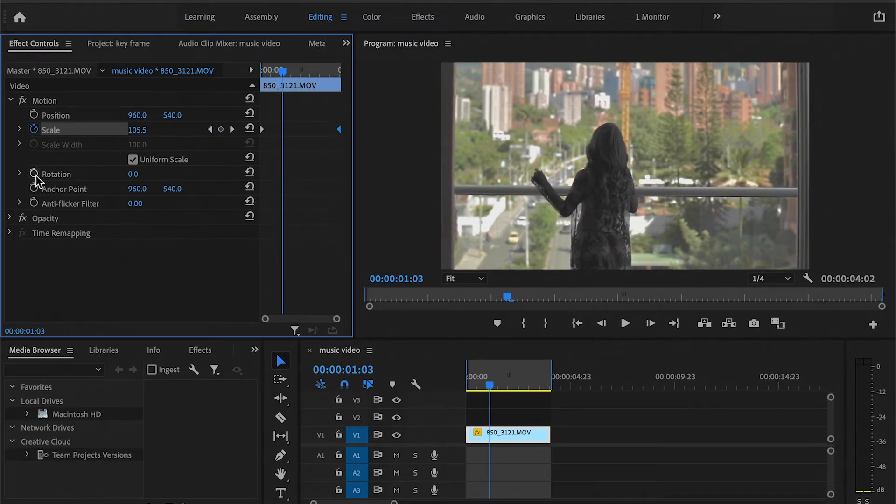
- Enable Rotation keyframing under Motion to add a slight tilt alongside the zoom
left_click(33, 174)
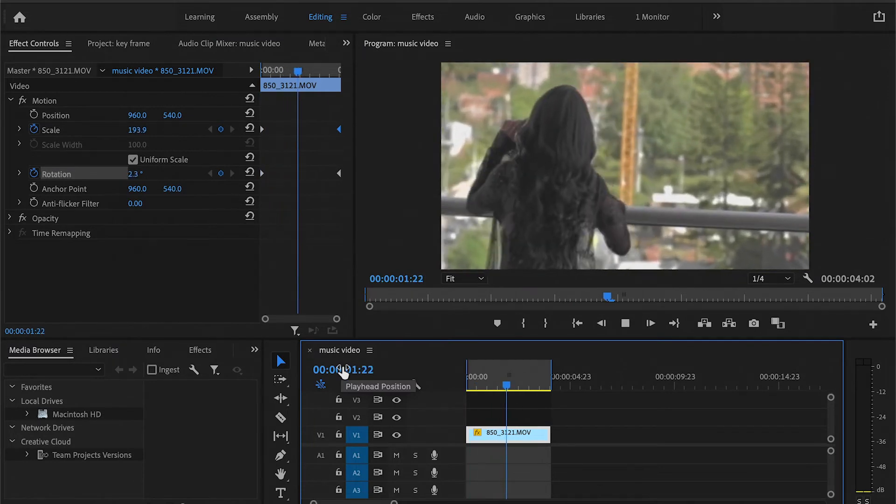
- Preview the keyframed zoom and rotation in the Program Monitor, then stop playback
left_click(624, 323)
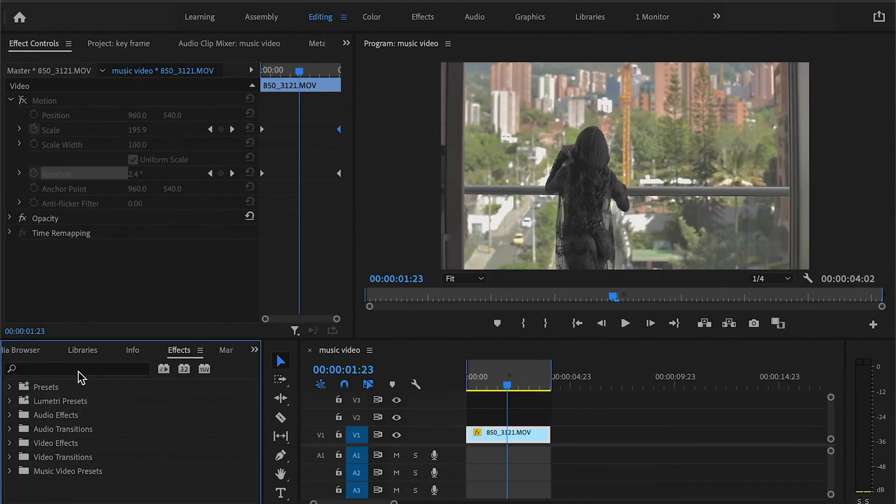
- Search 'transform' in the Effects panel and apply Distort > Transform to the clip
type("transfo")
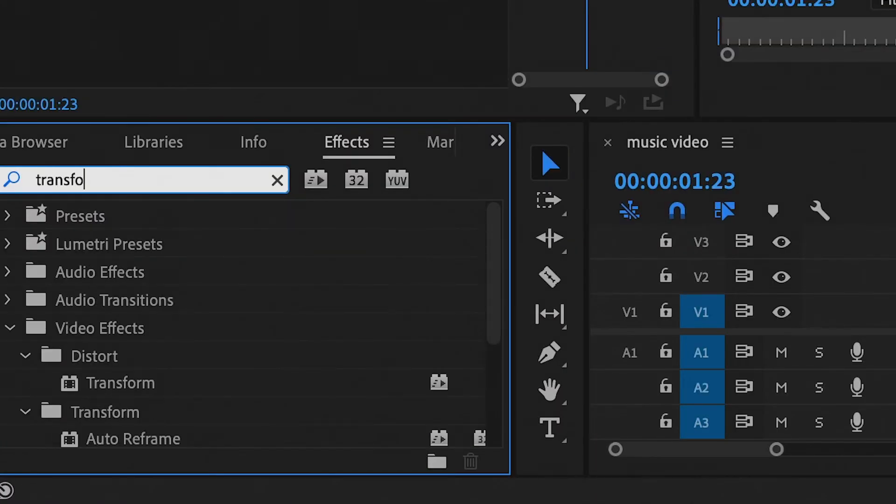
type("rm")
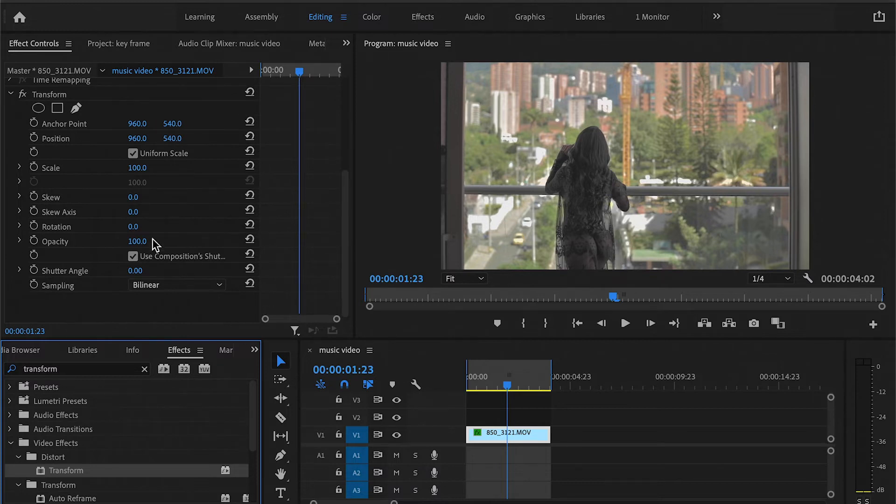
- Uncheck Use Composition's Shutter Angle and set the Transform Shutter Angle to 180
left_click(132, 256)
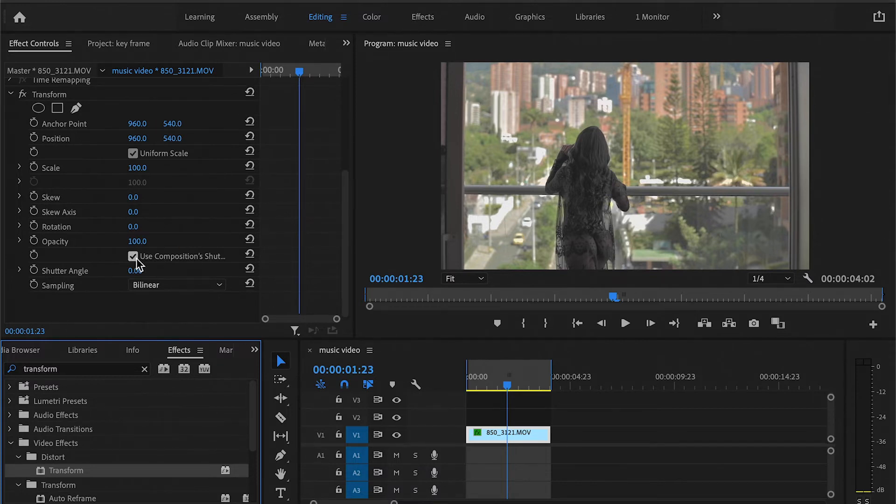
left_click(132, 256)
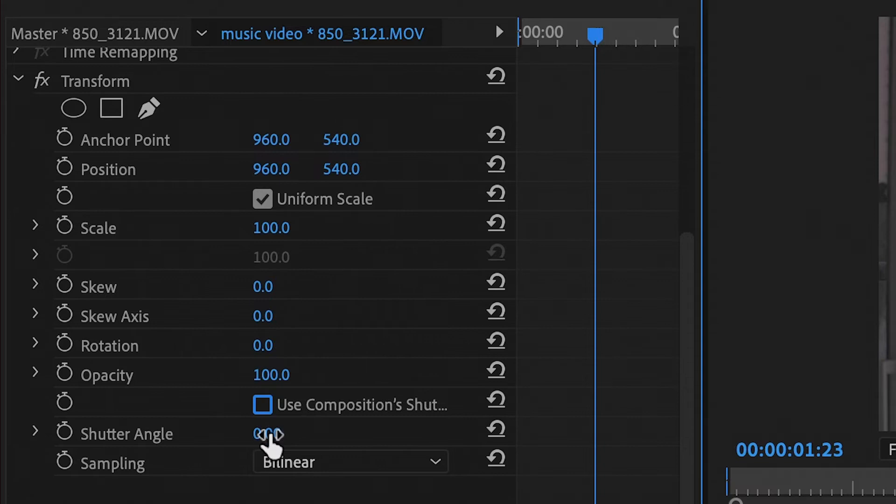
left_click(269, 433)
type("180")
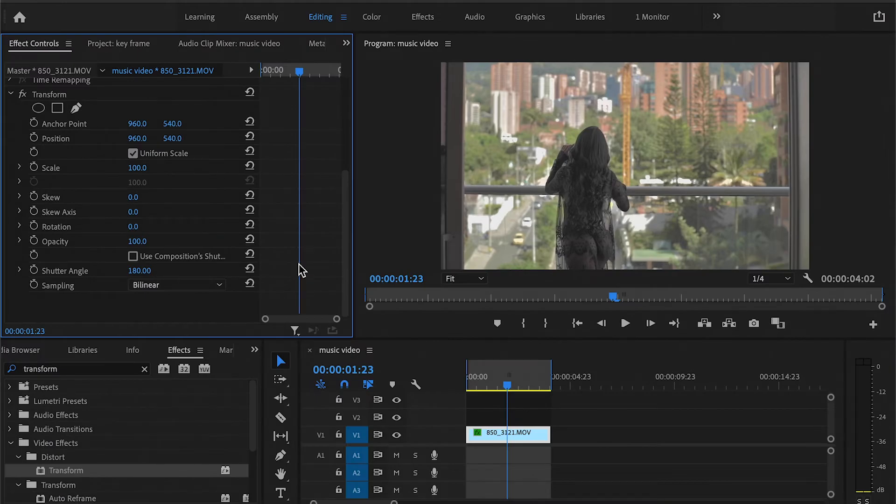
mouse_move(420, 280)
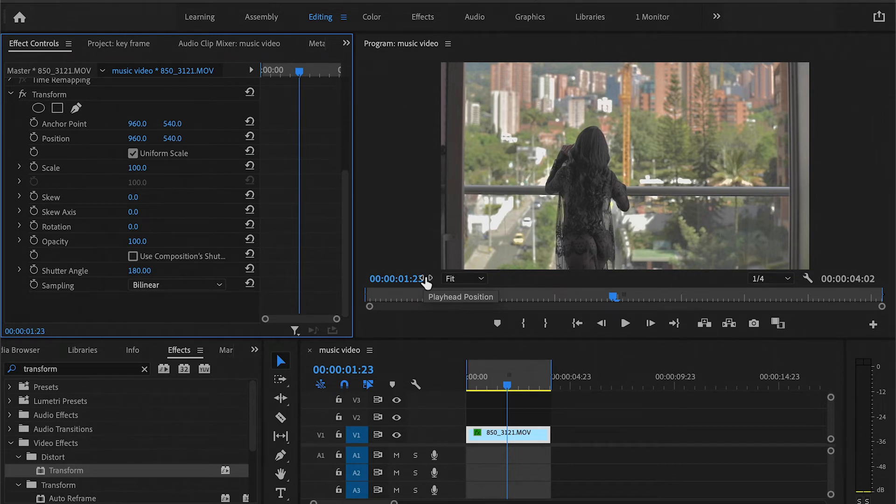
mouse_move(423, 283)
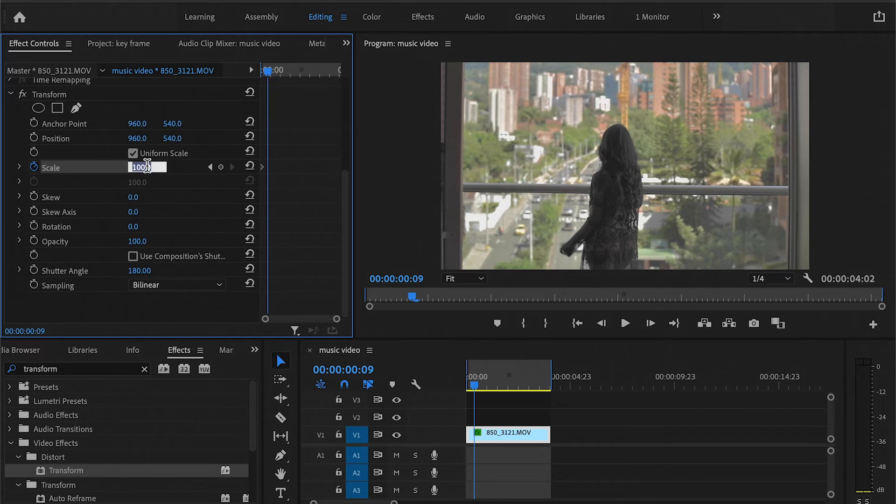
- Keyframe Transform Scale from 100 at the start to 400 a few frames in and preview the blurred zoom
type("400")
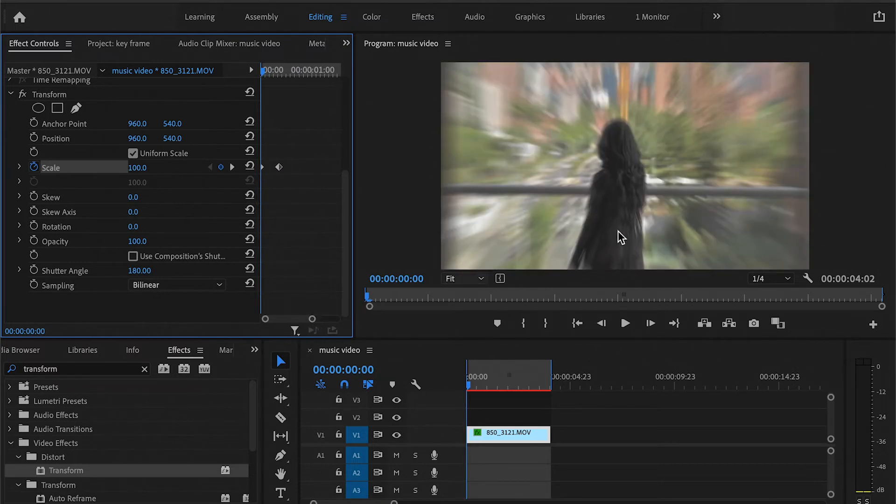
left_click(624, 322)
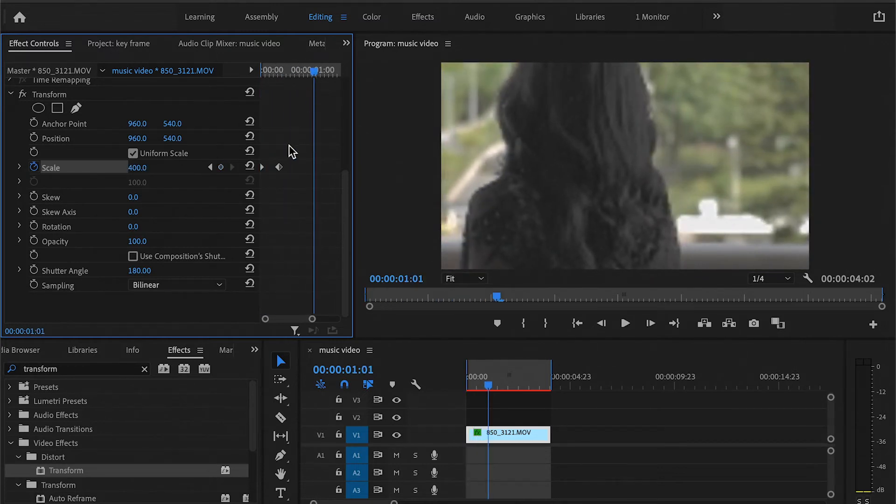
left_click(279, 167)
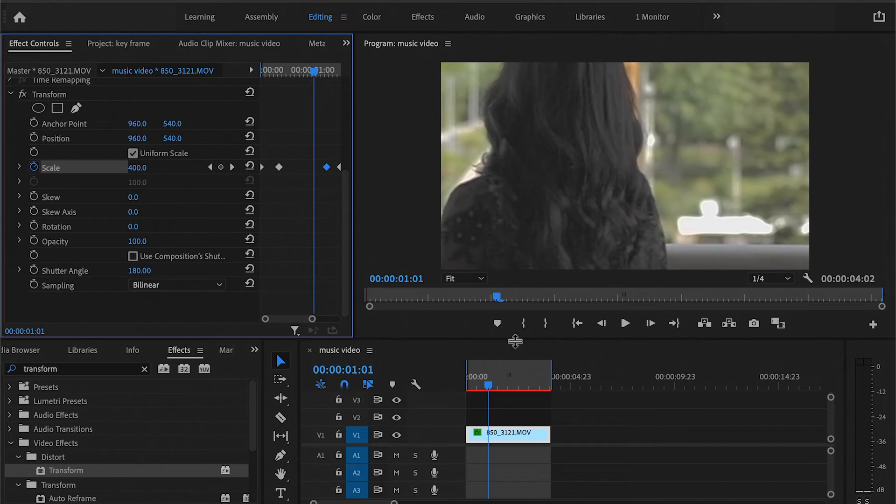
mouse_move(500, 388)
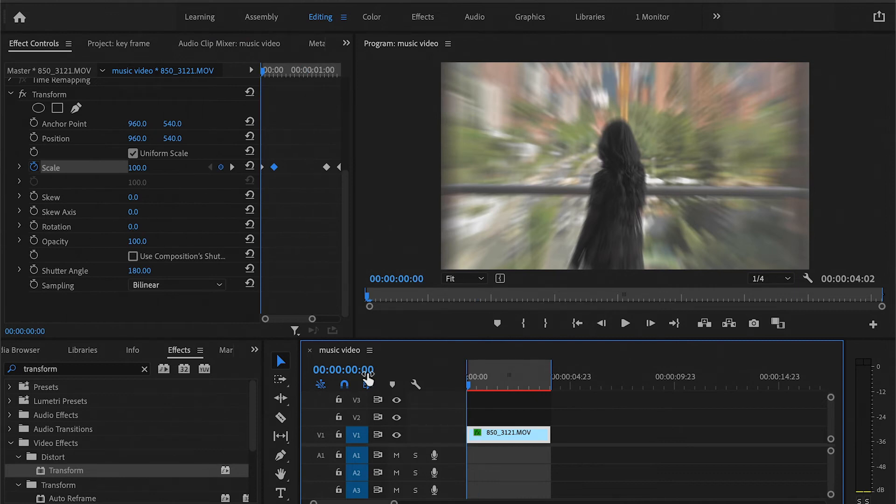
left_click(625, 323)
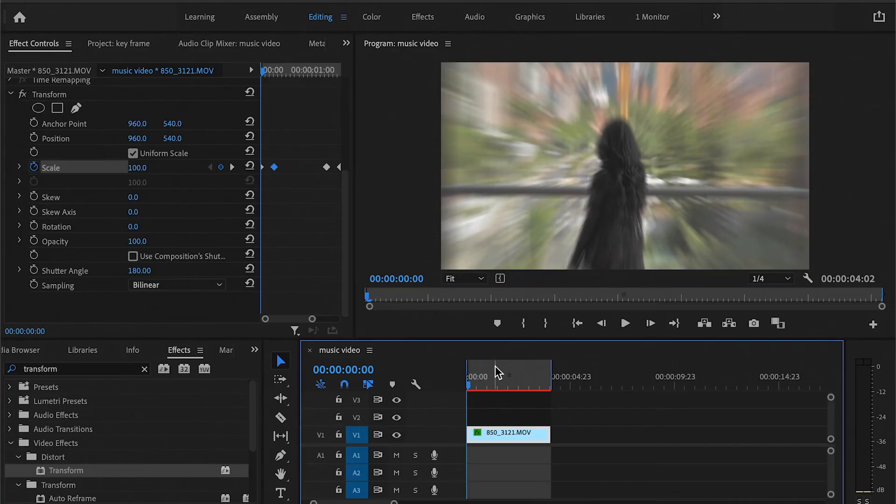
mouse_move(547, 231)
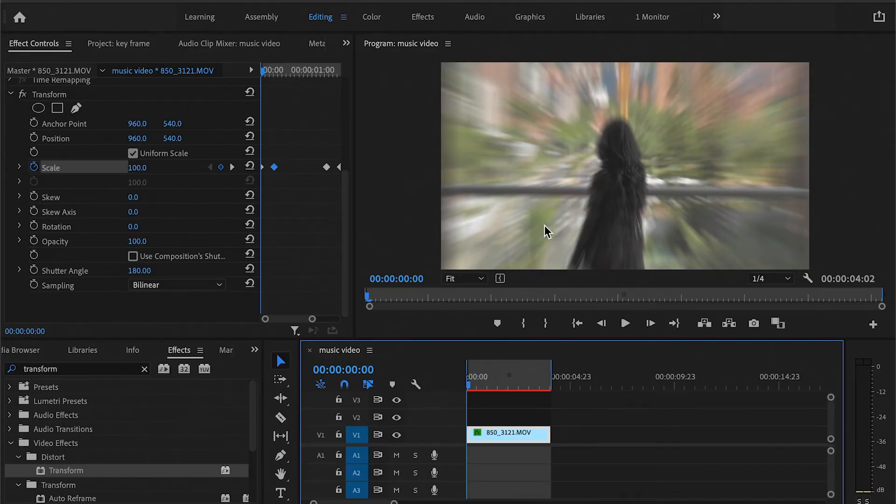
mouse_move(272, 92)
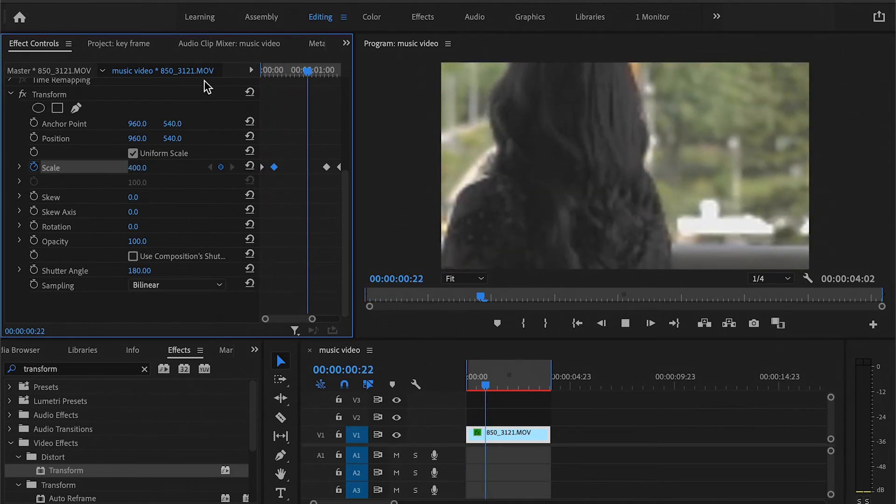
left_click_drag(485, 377, 524, 377)
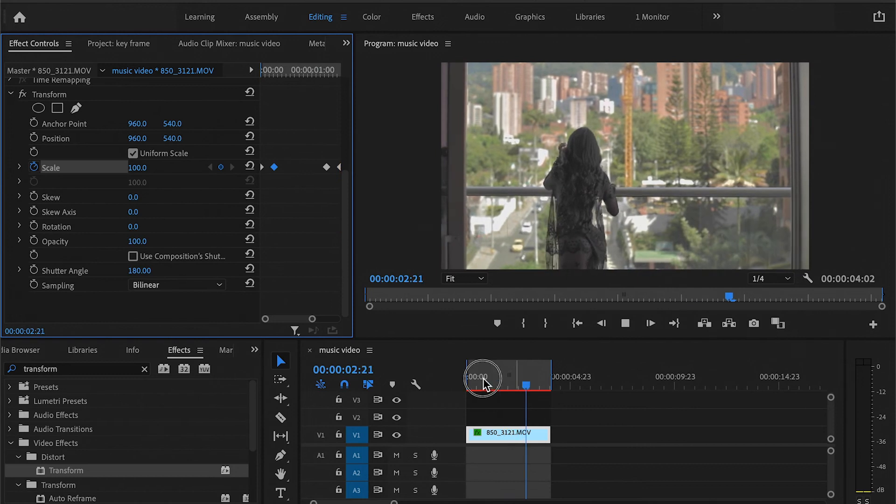
left_click_drag(508, 381, 498, 381)
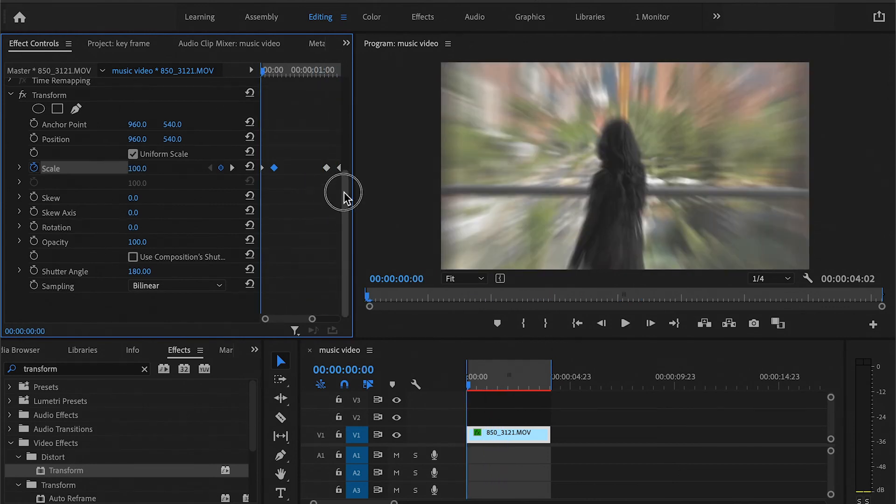
- Keyframe Transform Rotation at 26° at 00:00:00:07 where the scale reaches 400
scroll("down", 3)
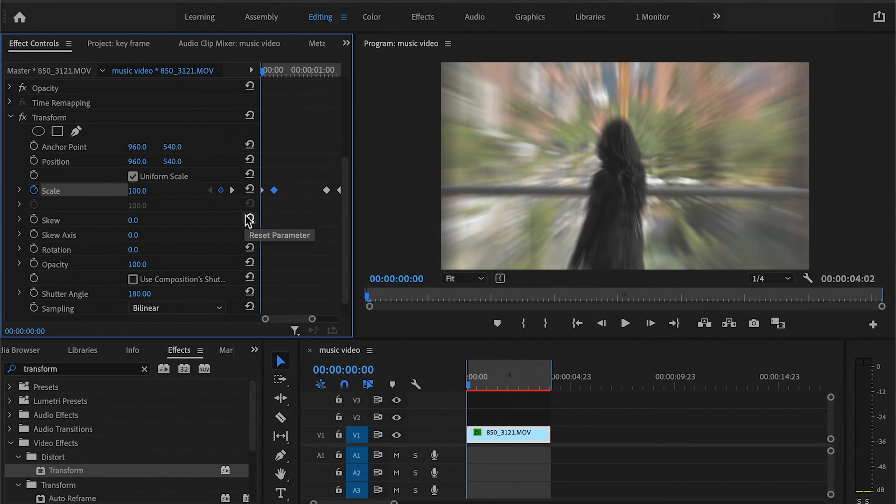
mouse_move(51, 218)
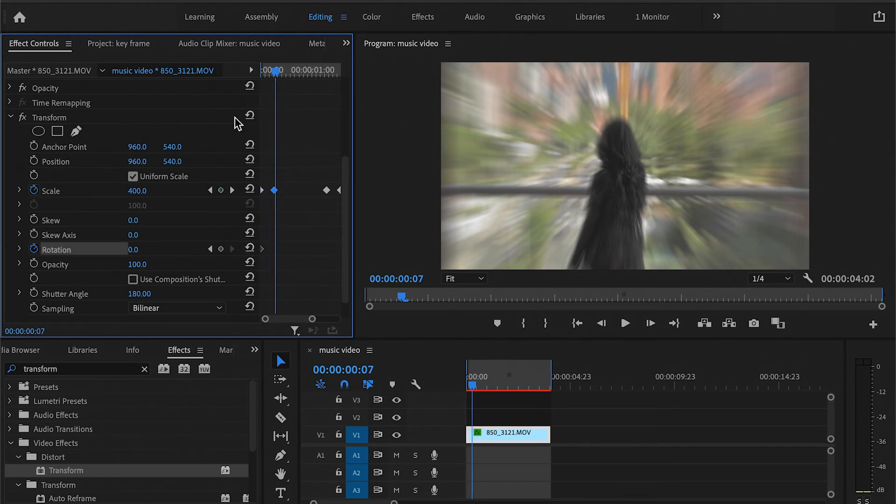
type("26.0")
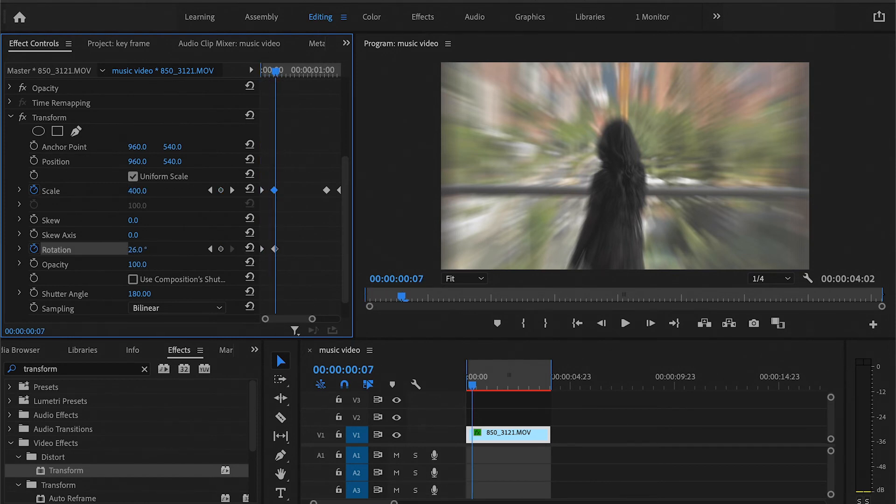